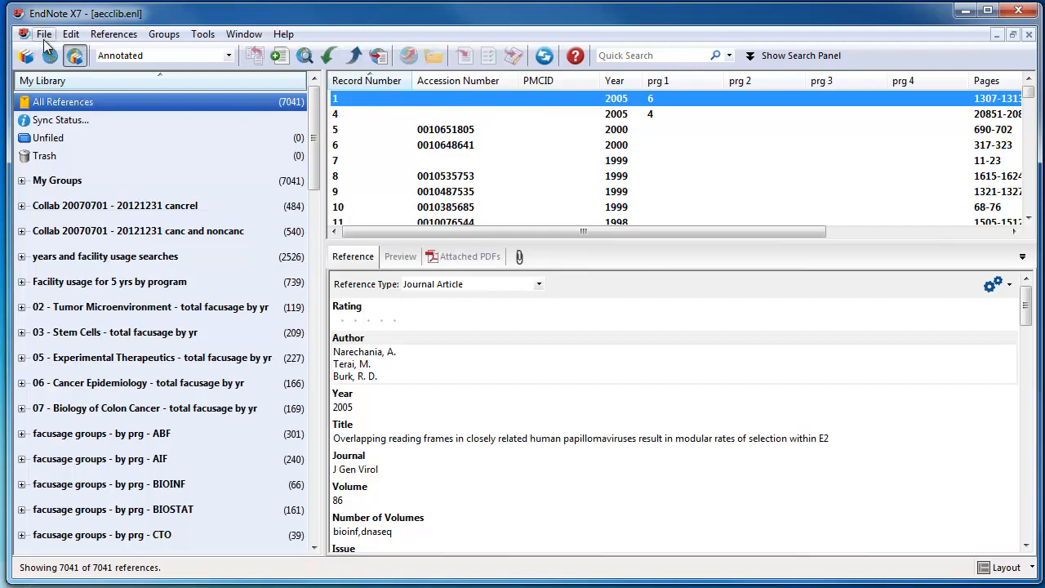
# Choose Compressed Library (.enlx) from the File menu for aecclib.enl
pyautogui.click(44, 34)
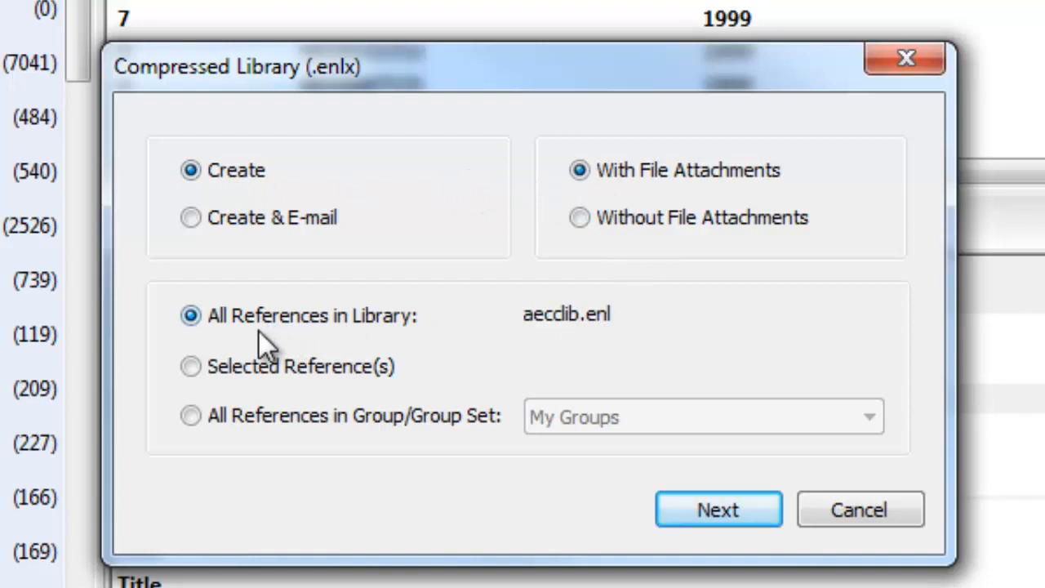
pyautogui.moveTo(323, 343)
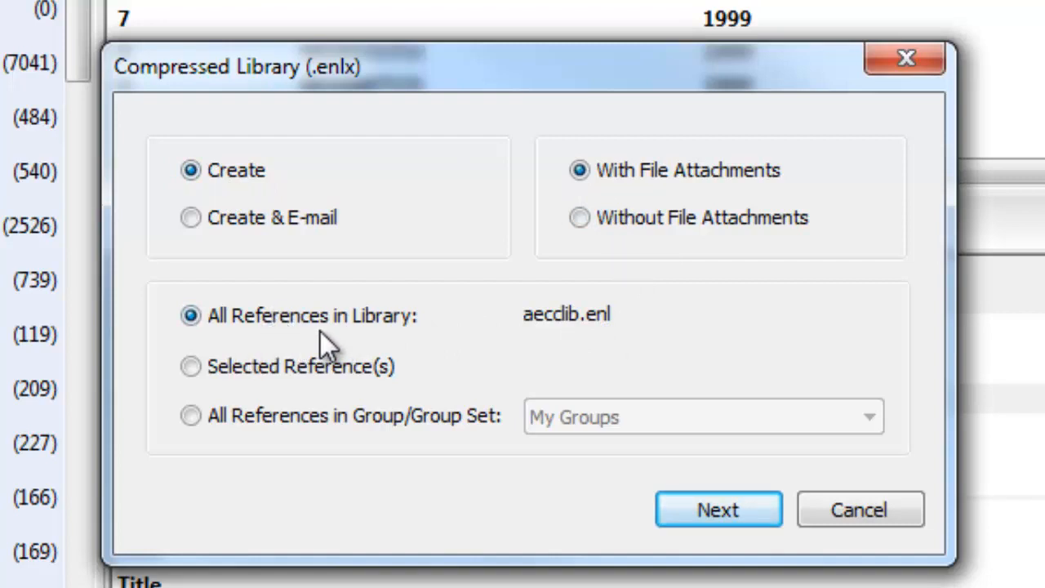
pyautogui.moveTo(612, 347)
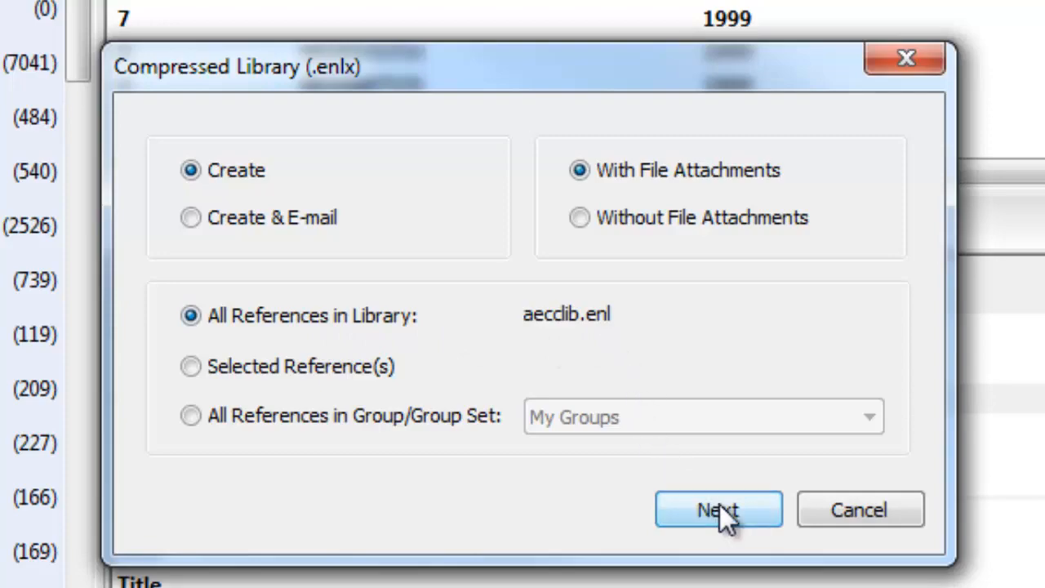
# Continue past the compression options and browse to share (Y:) > backups > EndNote
pyautogui.click(718, 509)
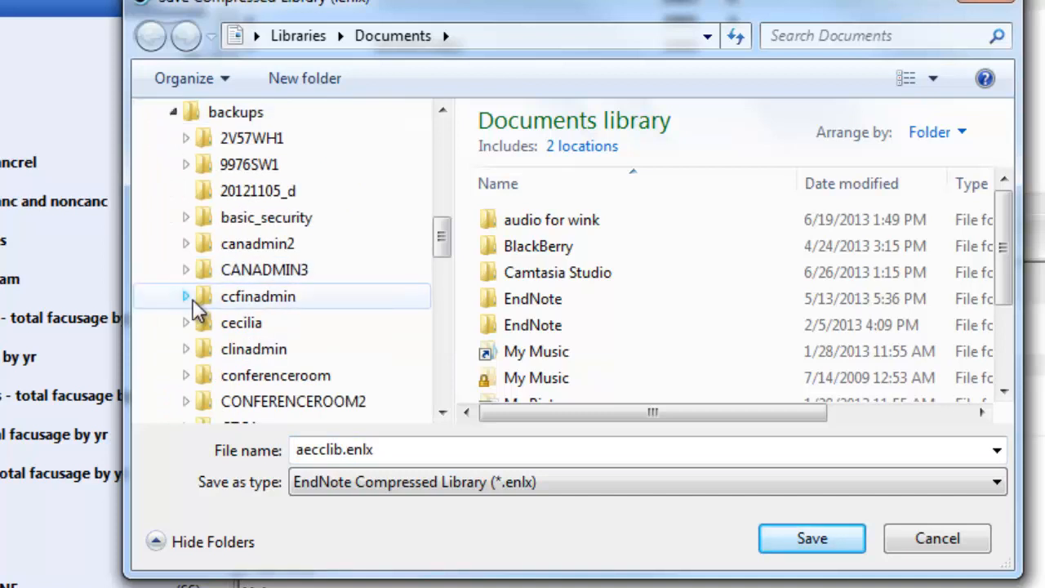
pyautogui.scroll(-3)
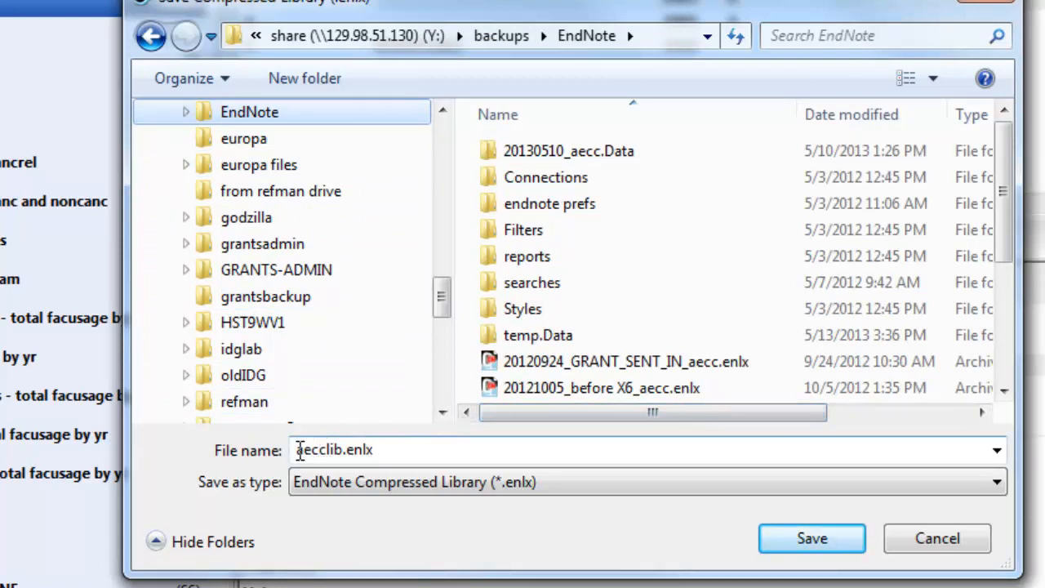
# Save the compressed backup under the dated name 20130626_aecclib.enlx
pyautogui.tripleClick(333, 449)
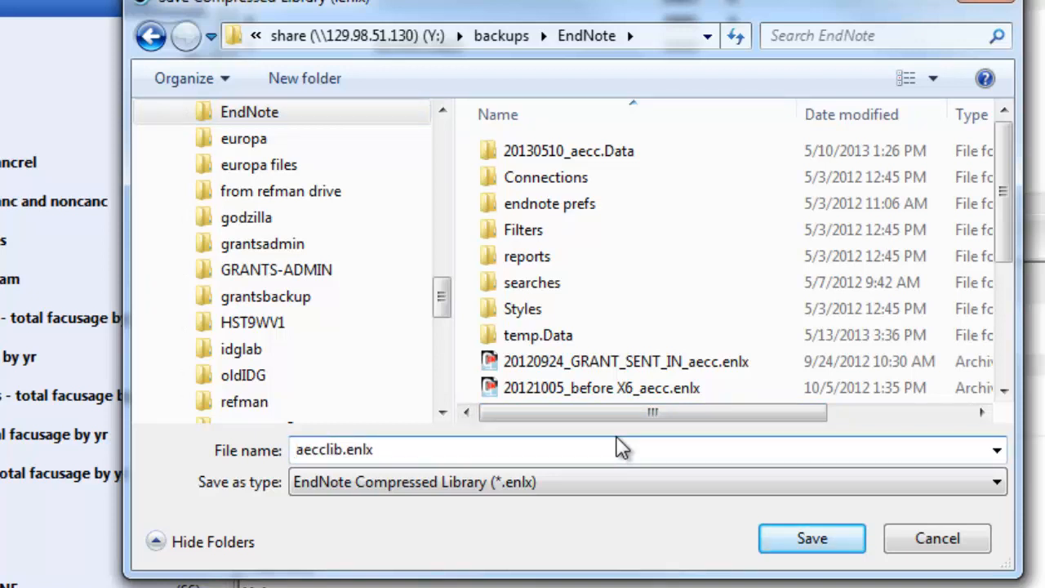
pyautogui.write('20130626')
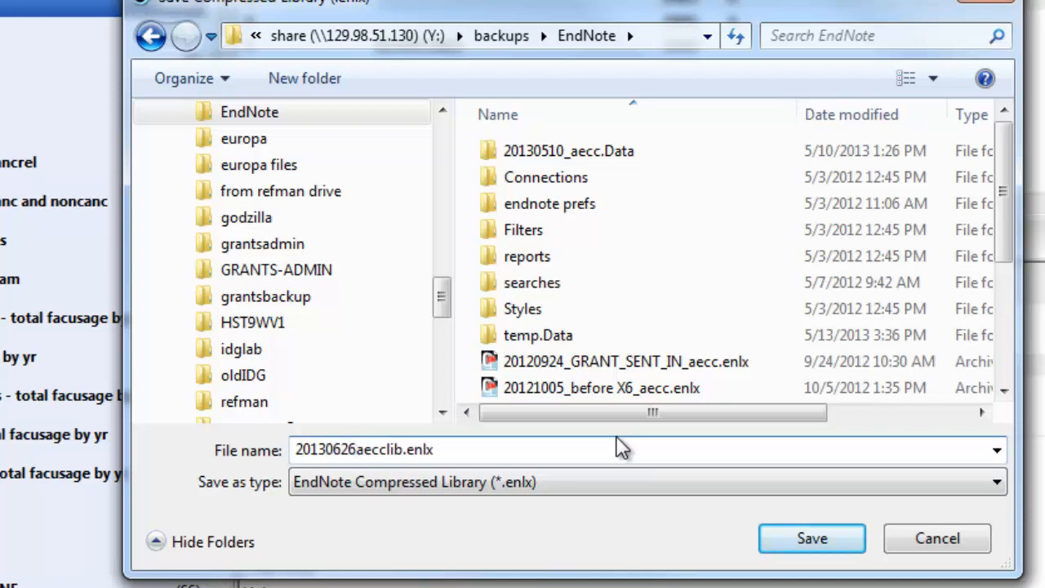
pyautogui.write('_')
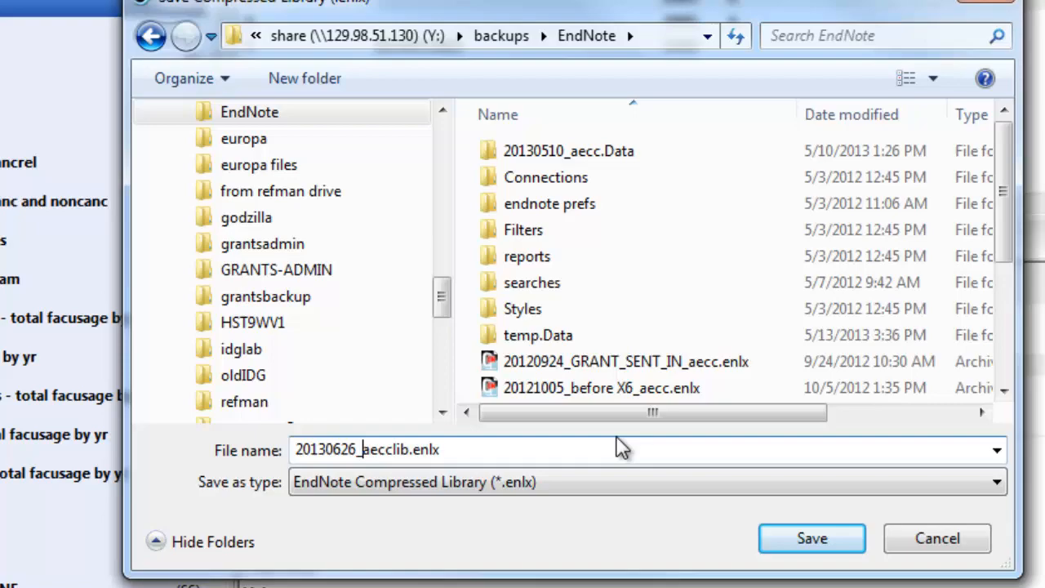
pyautogui.moveTo(812, 539)
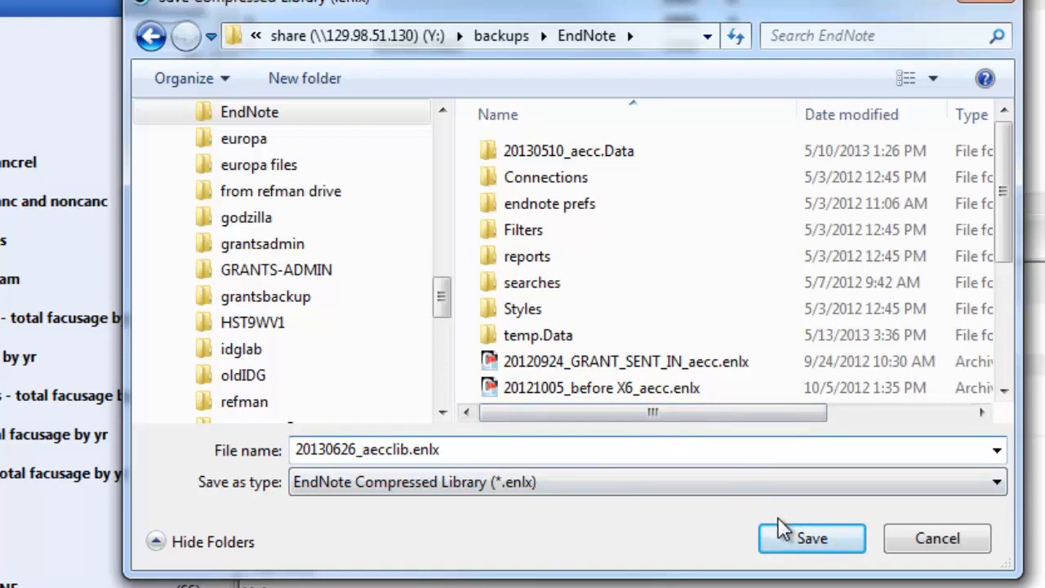
pyautogui.click(812, 538)
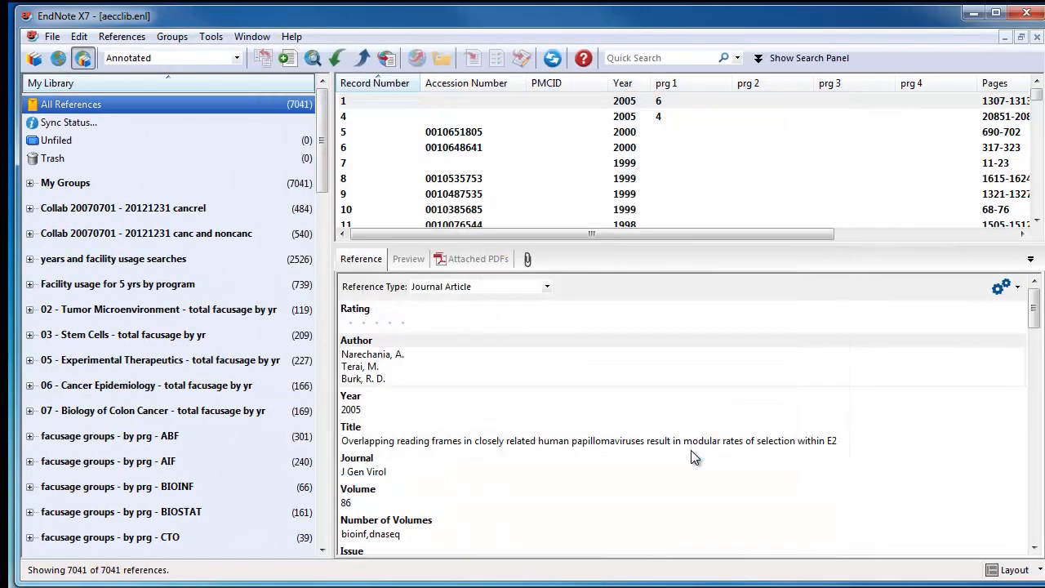